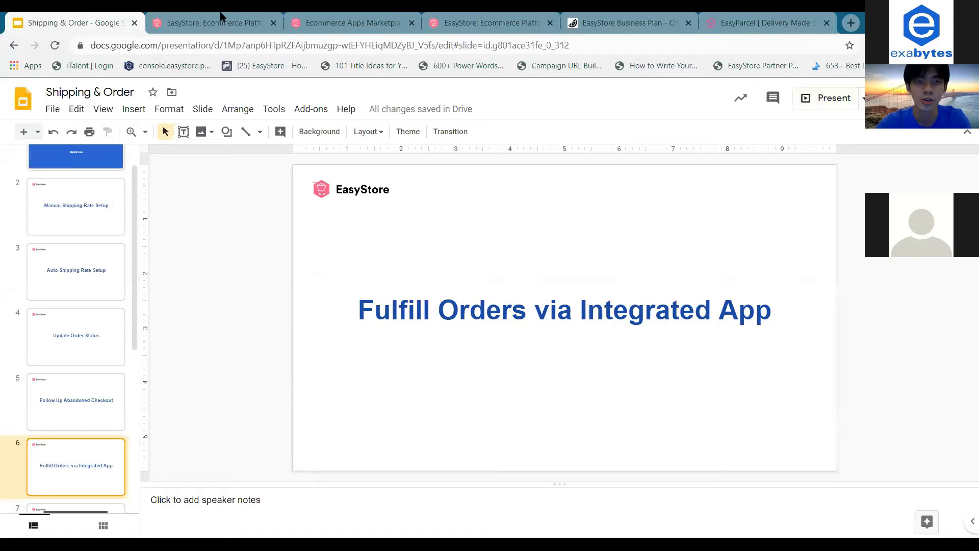
- Switch from the Google Slides presentation to the EasyStore admin home dashboard
{"action": "left_click", "coordinate": [212, 22]}
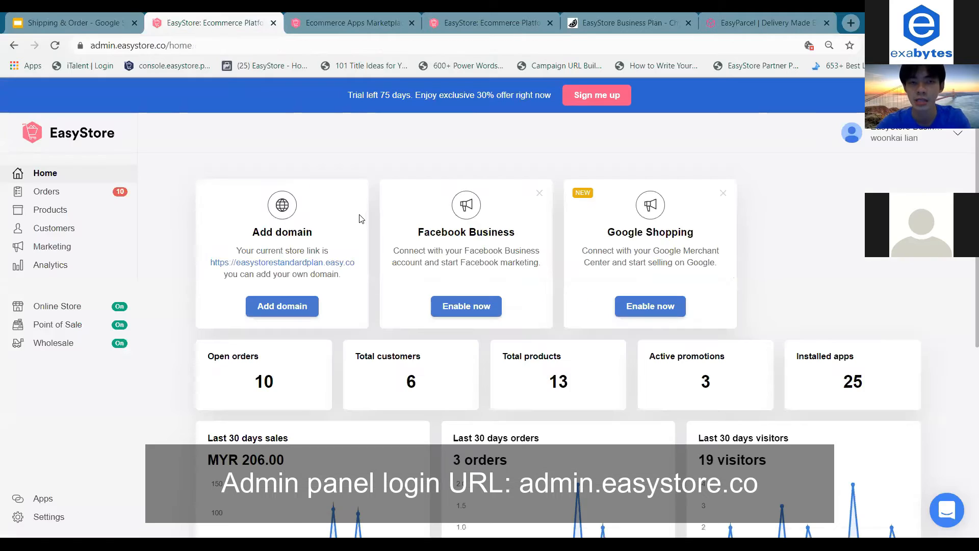
{"action": "mouse_move", "coordinate": [406, 306]}
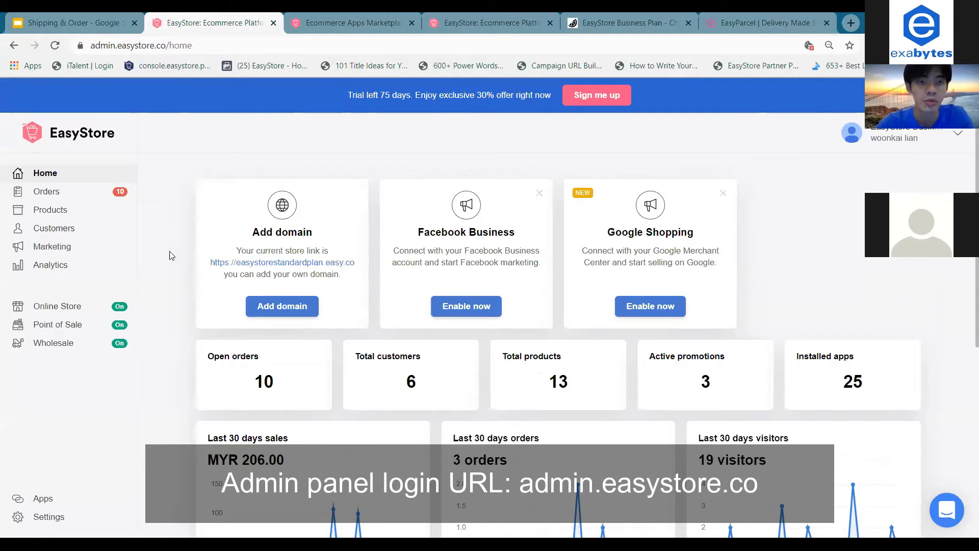
- From the Orders list, open order #1020 and reveal its Fulfill options including EasyParcel Malaysia
{"action": "left_click", "coordinate": [47, 192]}
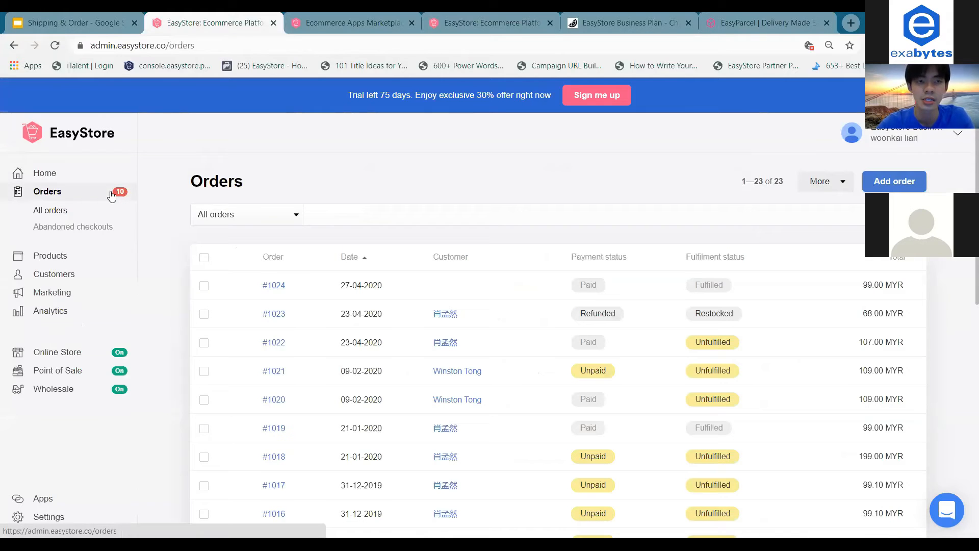
{"action": "scroll", "scroll_direction": "down", "scroll_amount": 3}
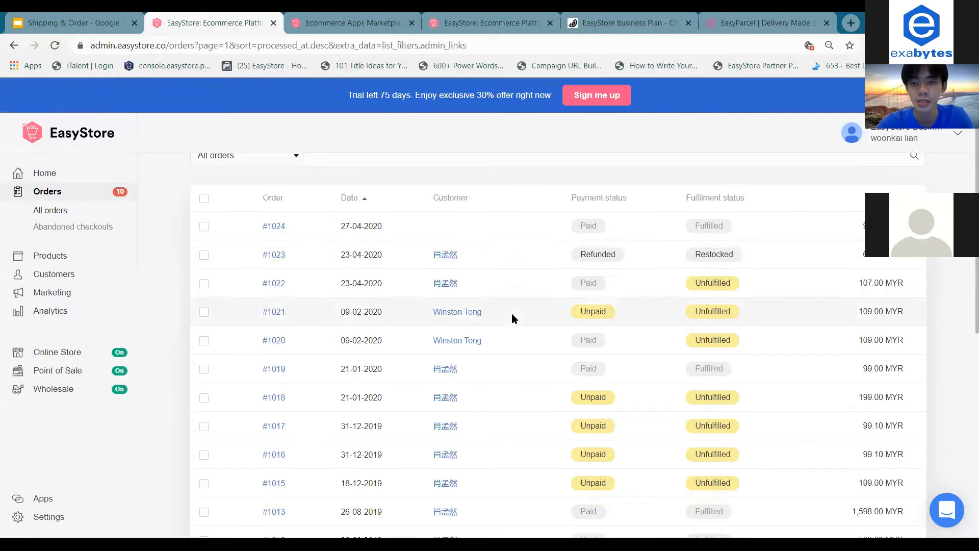
{"action": "mouse_move", "coordinate": [667, 341]}
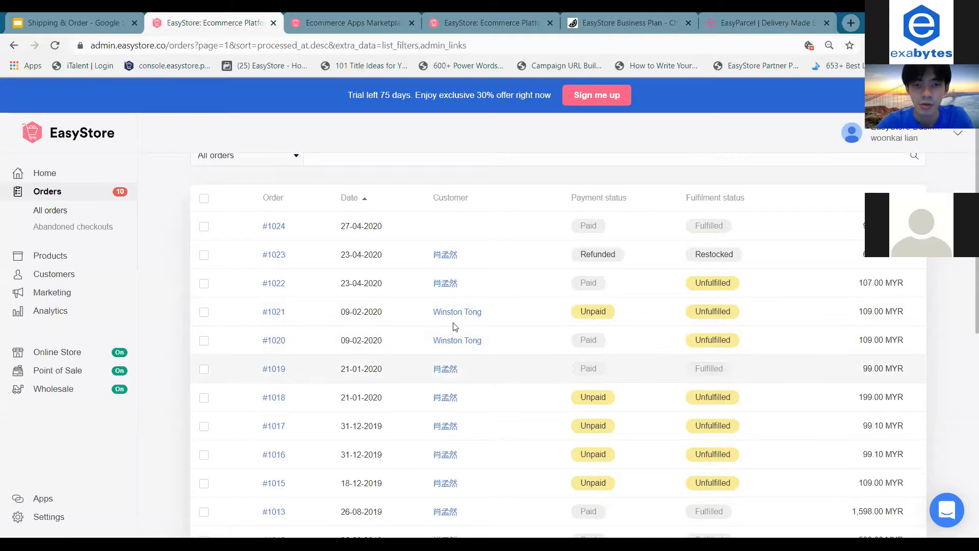
{"action": "mouse_move", "coordinate": [401, 340]}
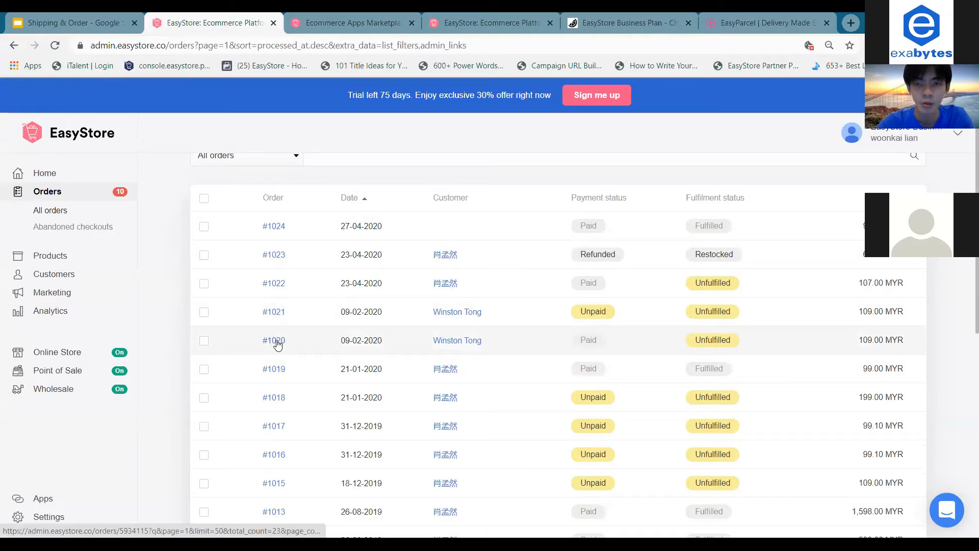
{"action": "left_click", "coordinate": [274, 340]}
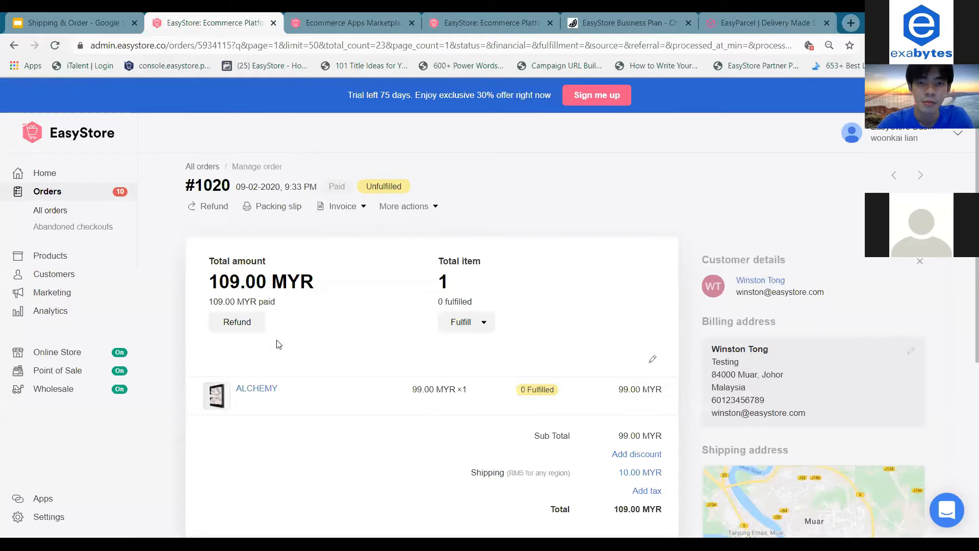
{"action": "scroll", "scroll_direction": "down", "scroll_amount": 3}
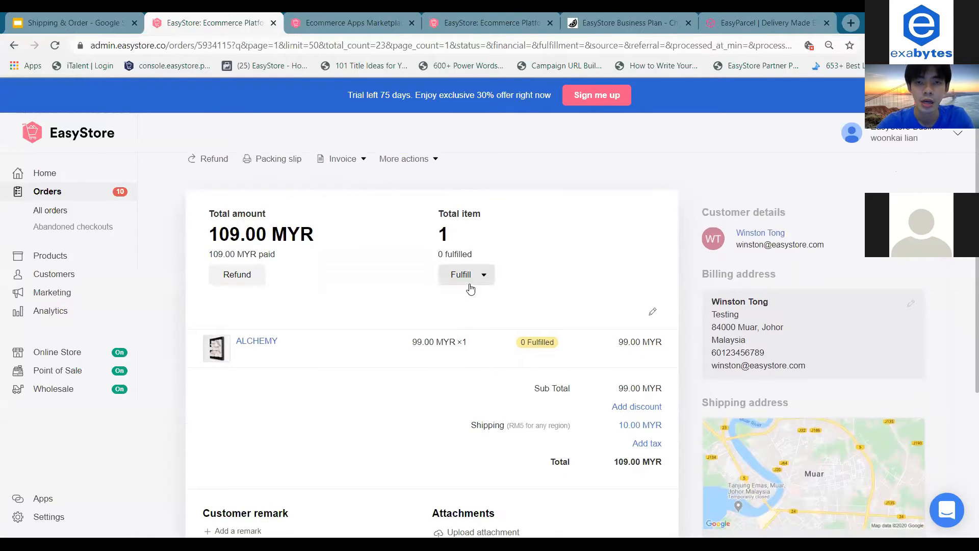
{"action": "left_click", "coordinate": [483, 275]}
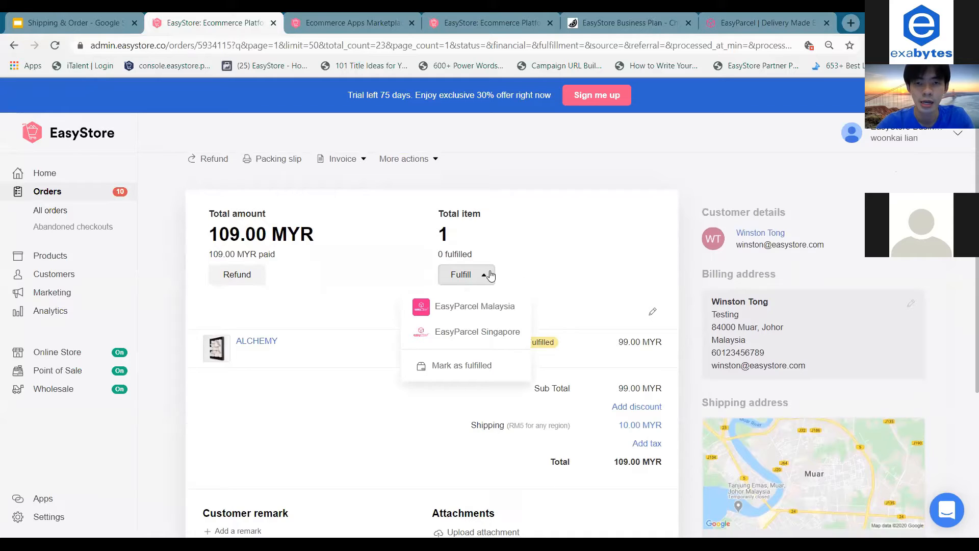
{"action": "mouse_move", "coordinate": [520, 299]}
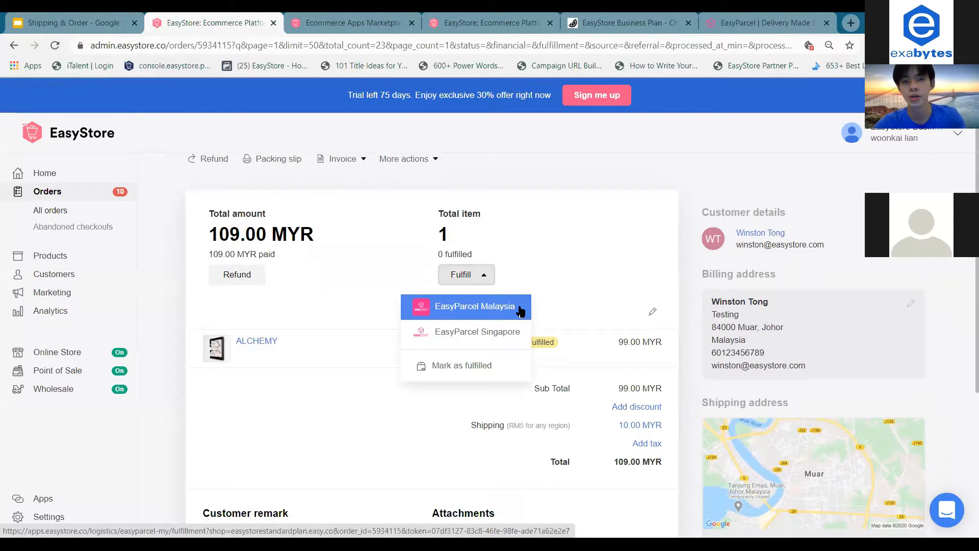
- Fulfil order #1020 with EasyParcel Malaysia and quote courier shipping rates with pickup dates
{"action": "left_click", "coordinate": [475, 306]}
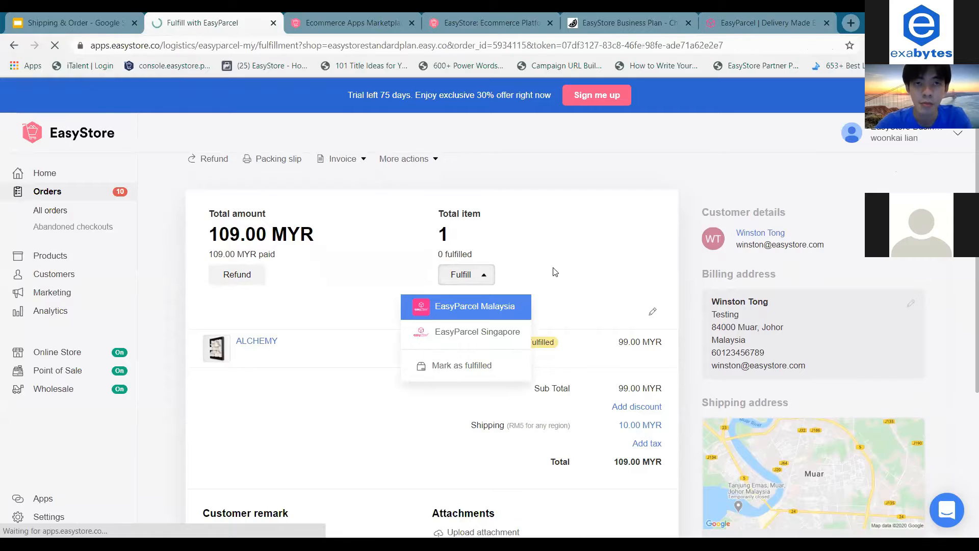
{"action": "left_click", "coordinate": [465, 305]}
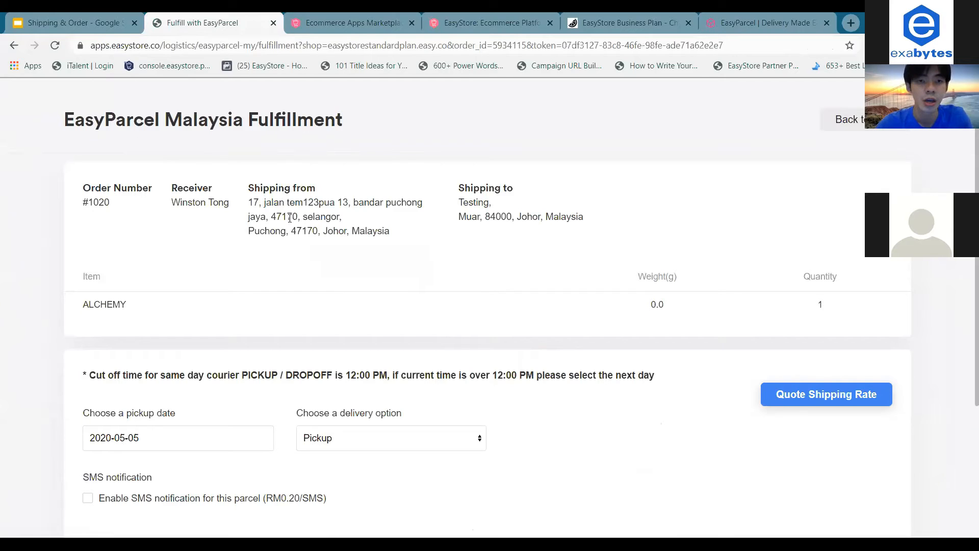
{"action": "left_click_drag", "start_coordinate": [249, 202], "coordinate": [388, 231]}
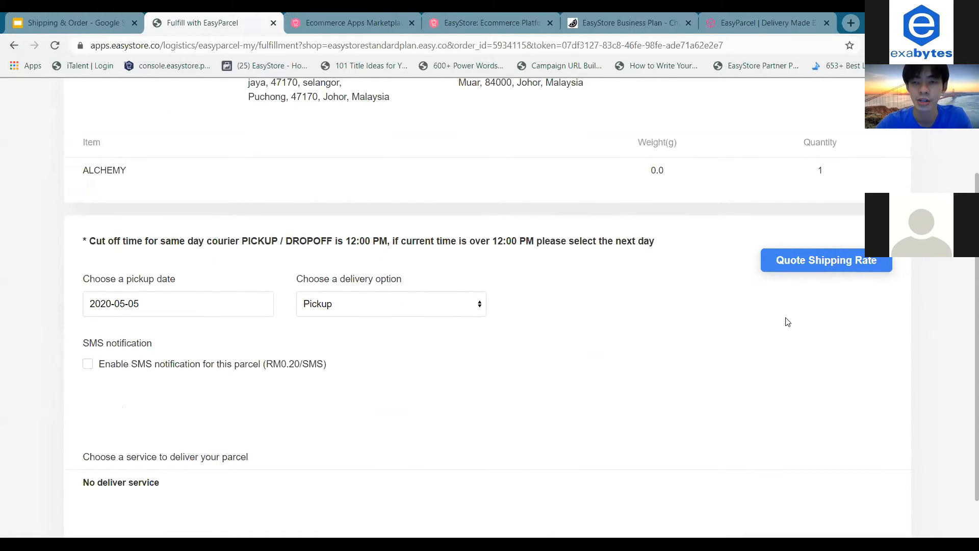
{"action": "left_click", "coordinate": [826, 260]}
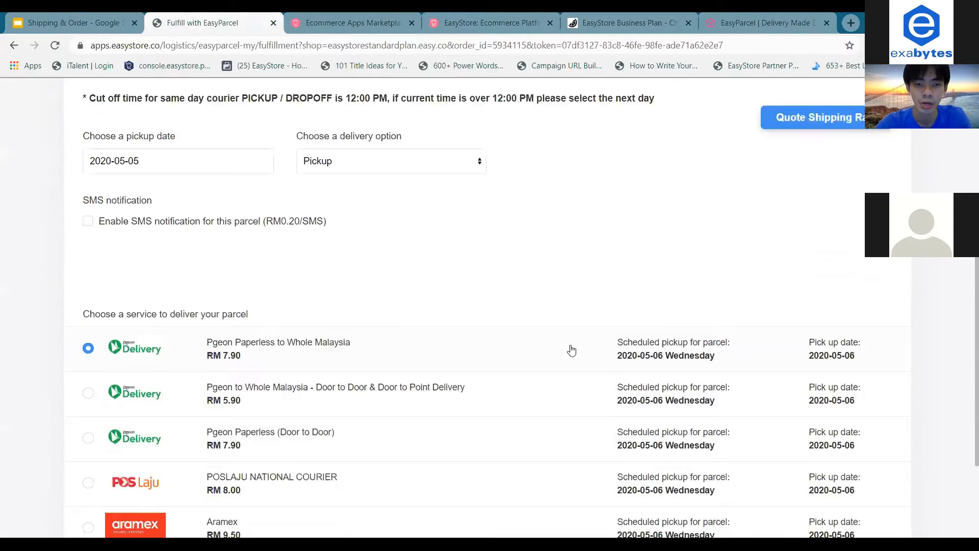
{"action": "scroll", "scroll_direction": "down", "scroll_amount": 3}
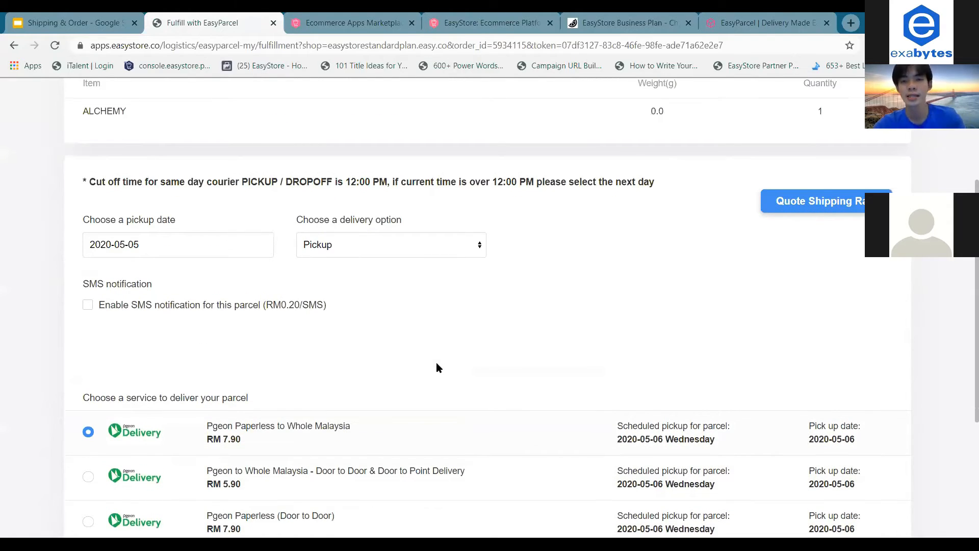
{"action": "mouse_move", "coordinate": [248, 260]}
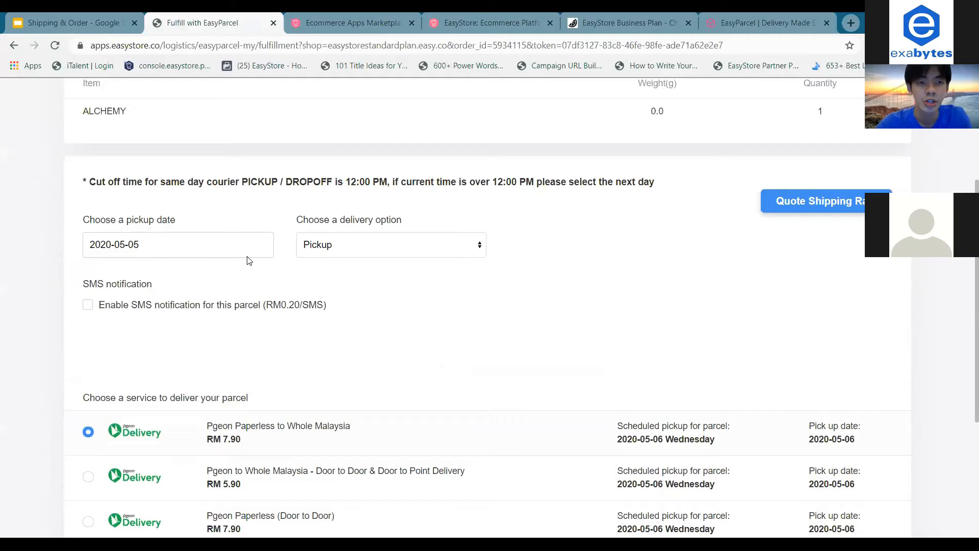
- Set the parcel pickup date to 5 May 2020 in the calendar
{"action": "left_click", "coordinate": [178, 244]}
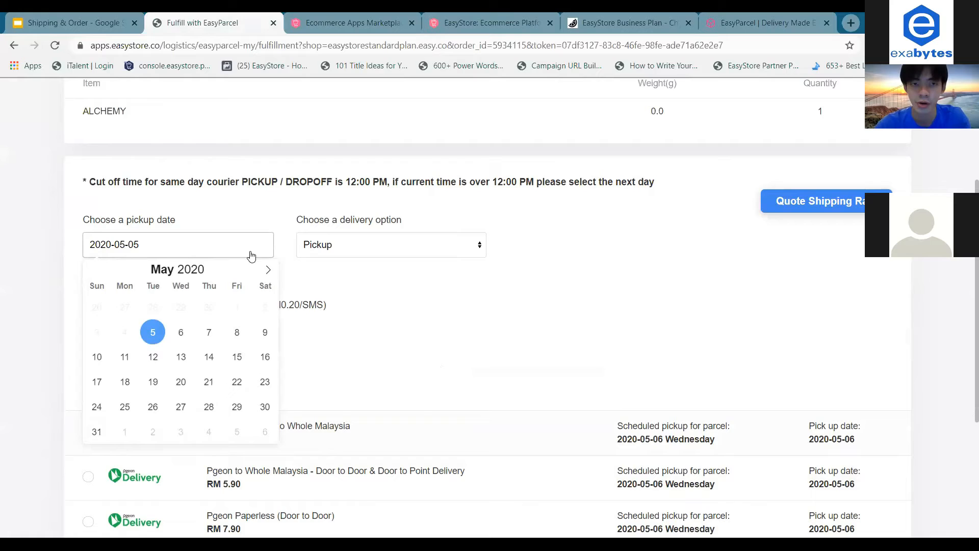
{"action": "left_click", "coordinate": [391, 245]}
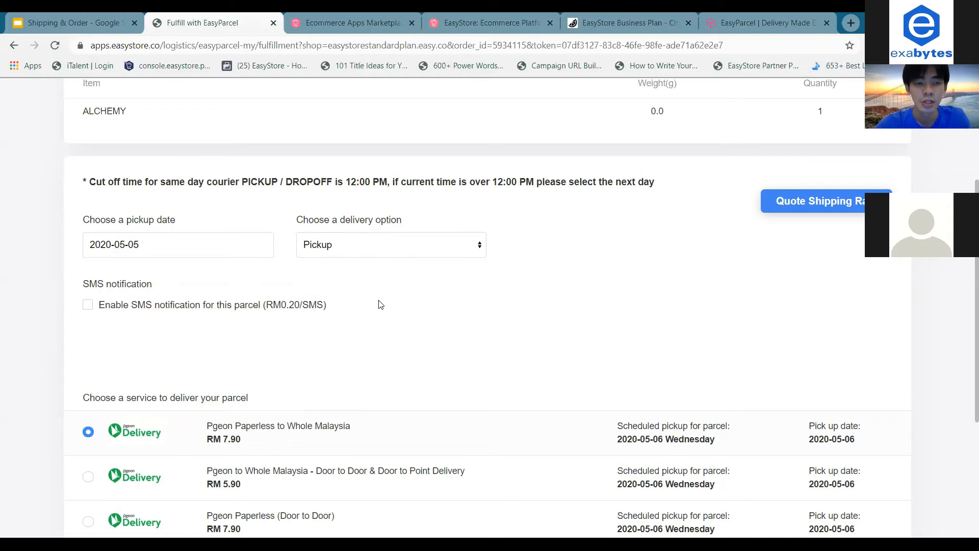
{"action": "mouse_move", "coordinate": [213, 313]}
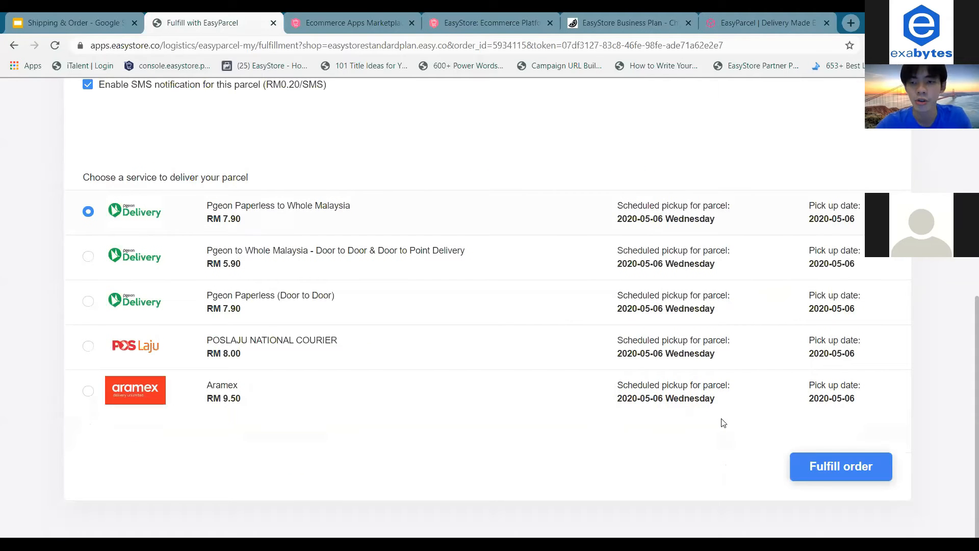
{"action": "mouse_move", "coordinate": [606, 390]}
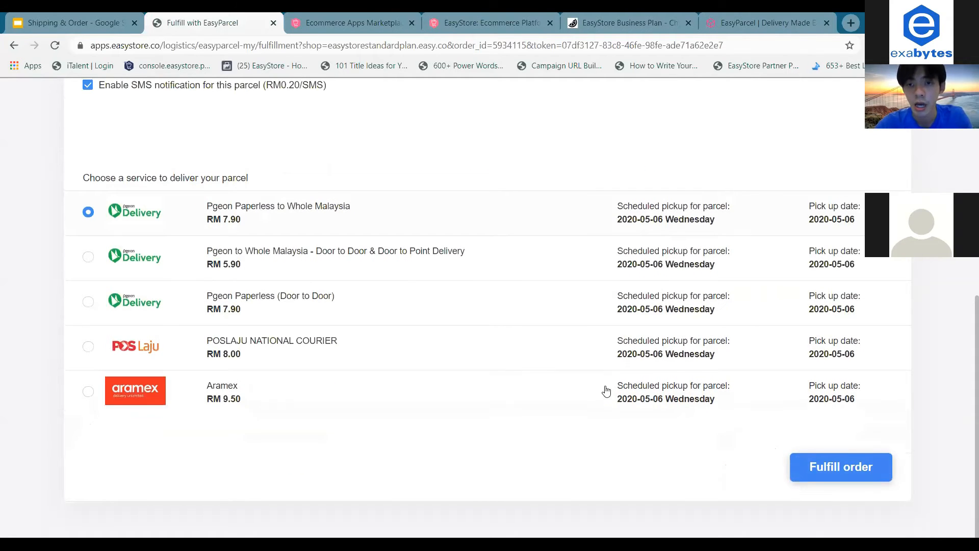
{"action": "scroll", "scroll_direction": "up", "scroll_amount": 3}
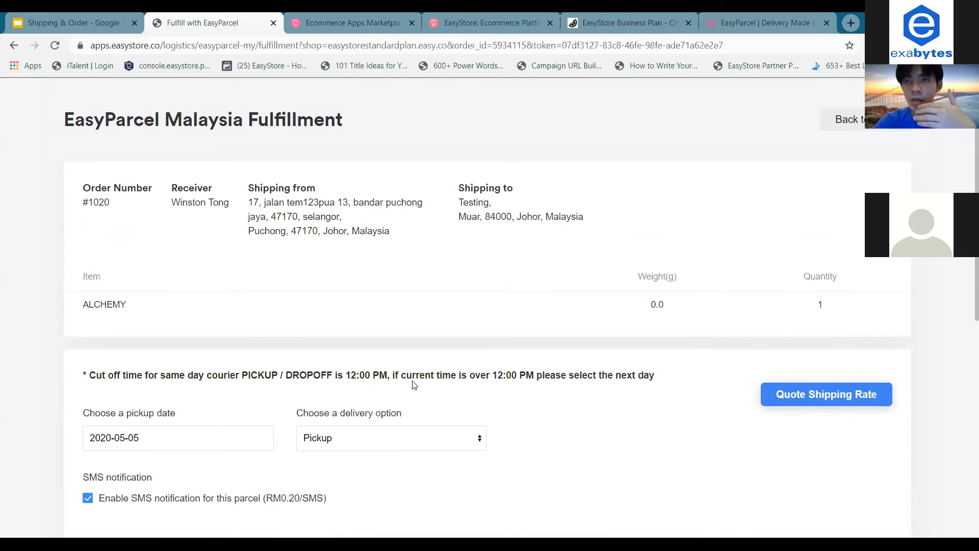
{"action": "mouse_move", "coordinate": [708, 437]}
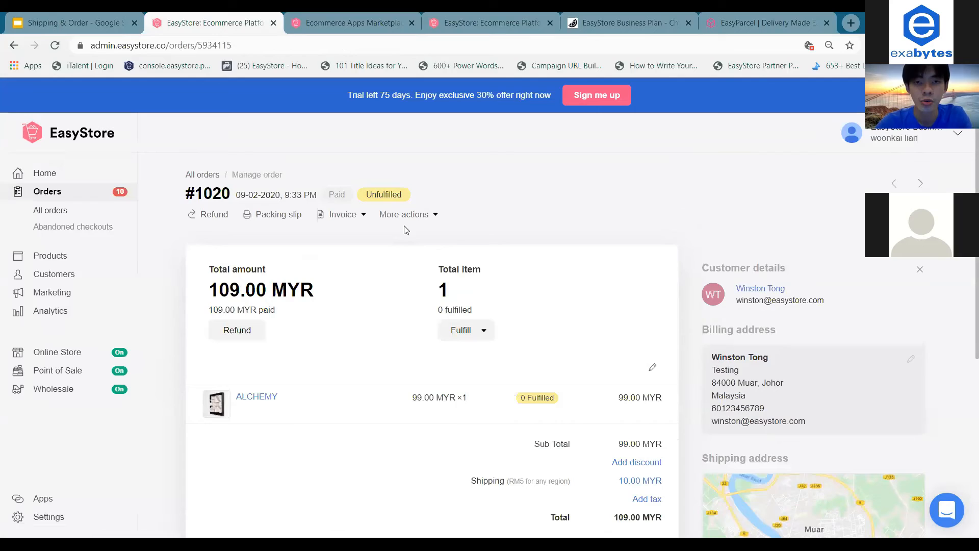
{"action": "mouse_move", "coordinate": [420, 222]}
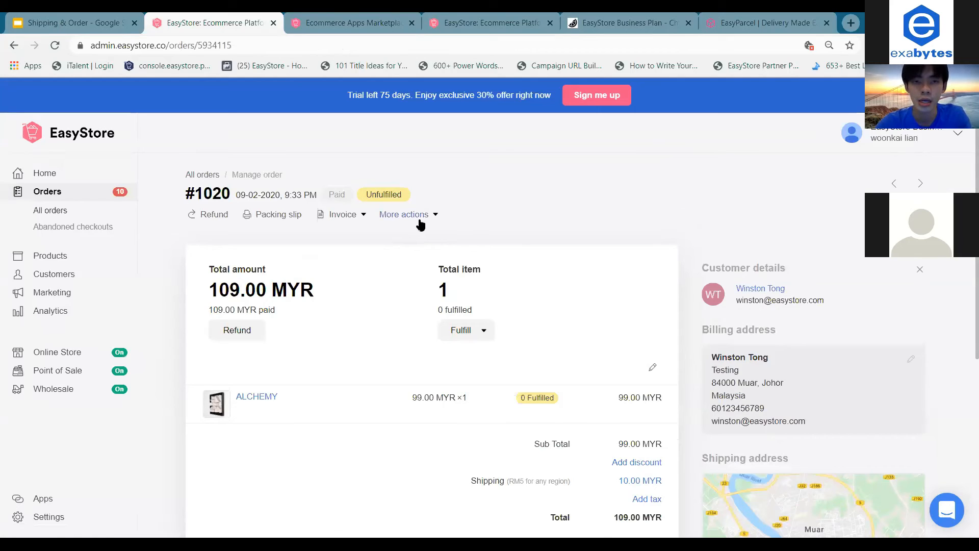
- Reveal order #1020's More actions with Download EasyParcel AWB, then switch to the Shipping & Order slides
{"action": "left_click", "coordinate": [408, 215]}
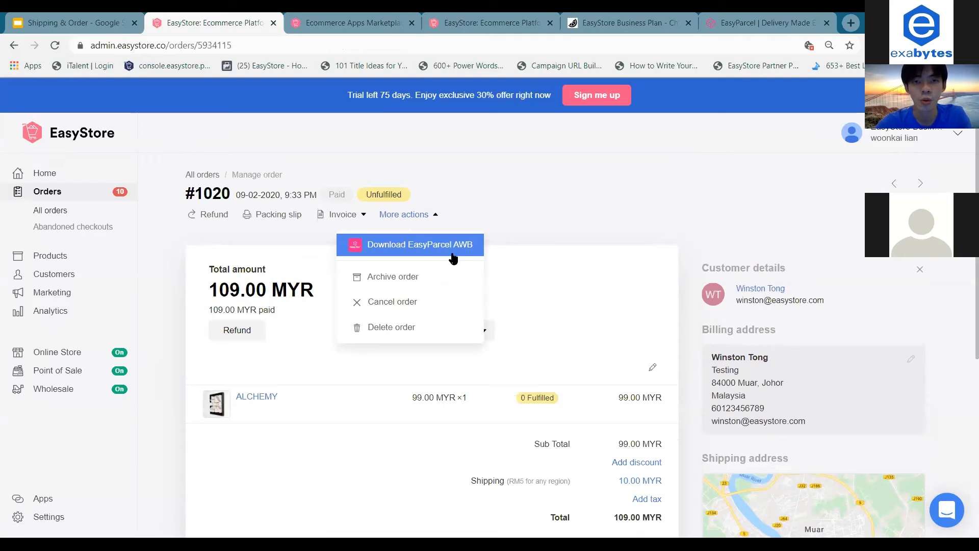
{"action": "mouse_move", "coordinate": [467, 261]}
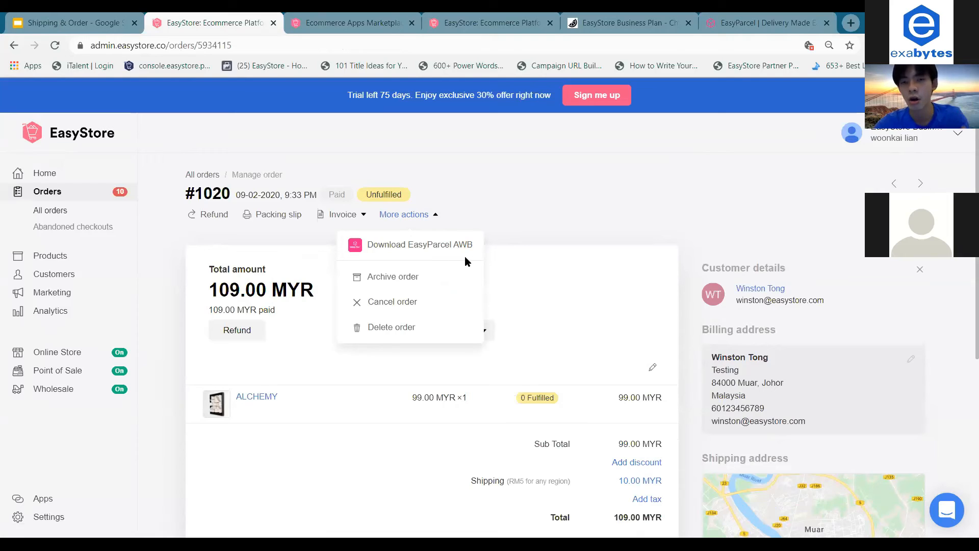
{"action": "mouse_move", "coordinate": [488, 259]}
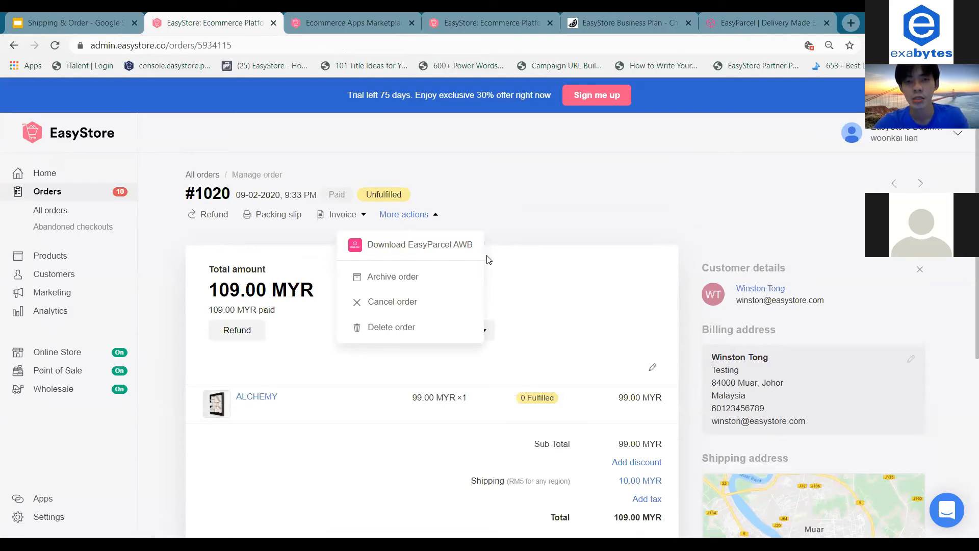
{"action": "mouse_move", "coordinate": [475, 258]}
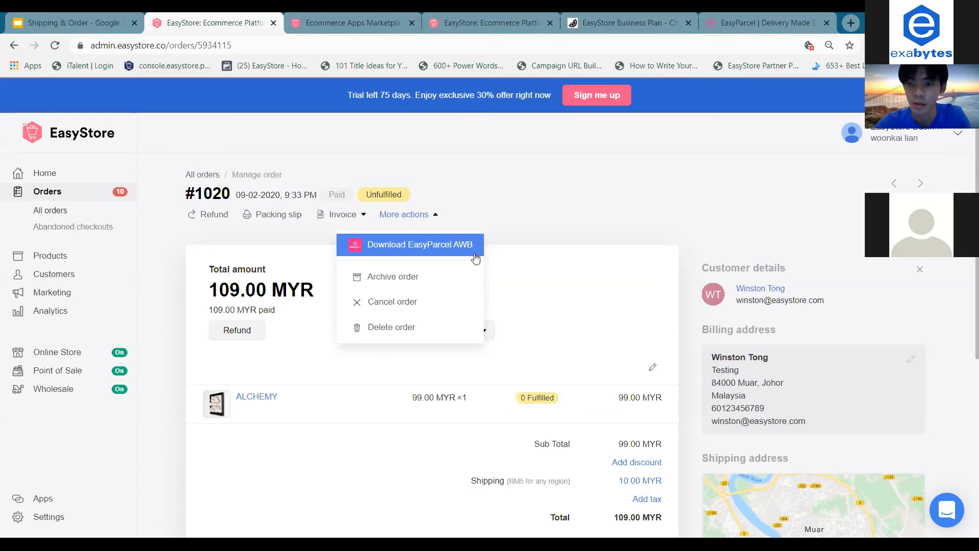
{"action": "mouse_move", "coordinate": [488, 259]}
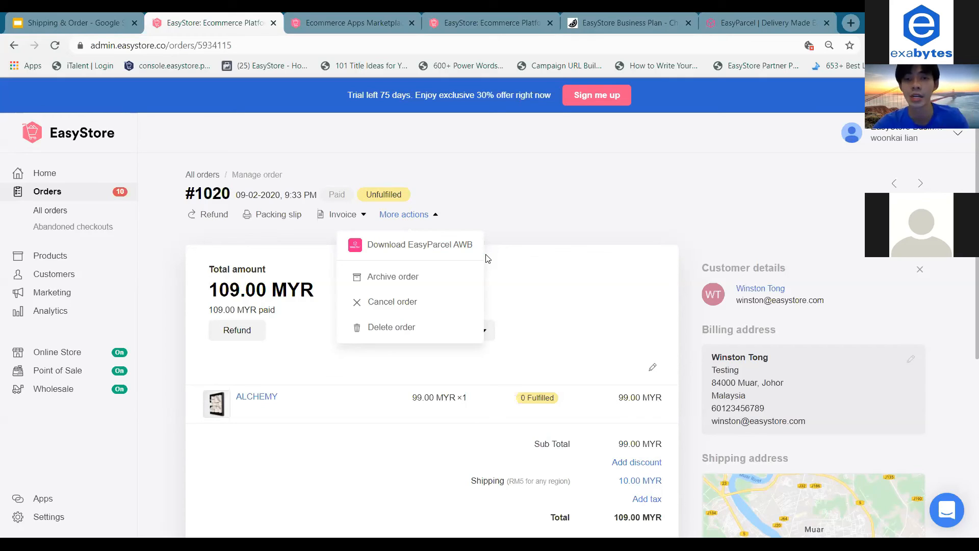
{"action": "left_click", "coordinate": [71, 22]}
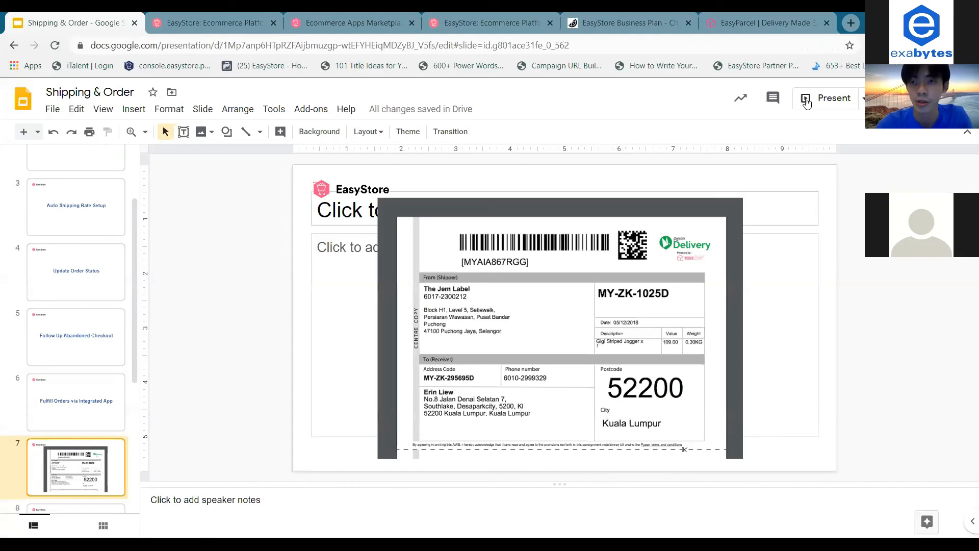
- Present the air waybill slide full screen, then return to the EasyStore admin
{"action": "left_click", "coordinate": [805, 98]}
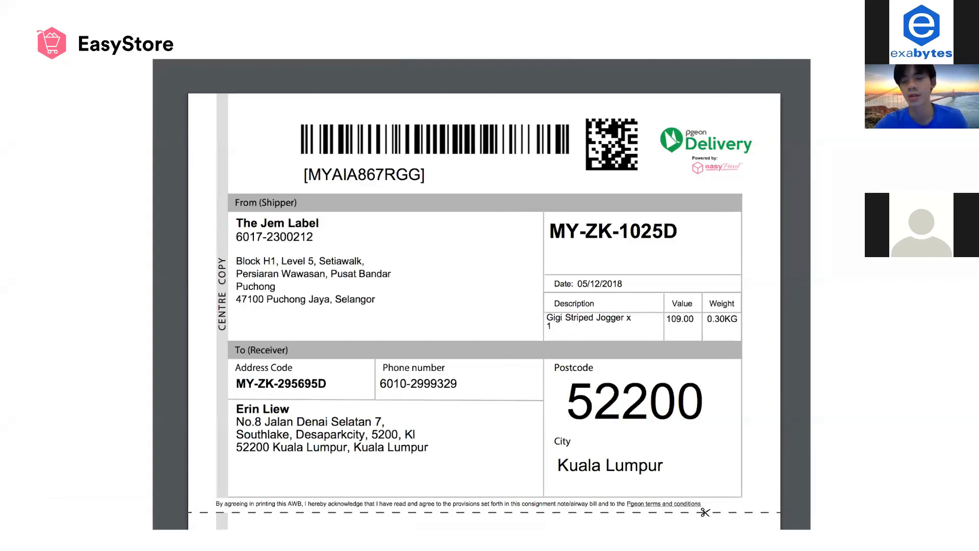
{"action": "mouse_move", "coordinate": [406, 329]}
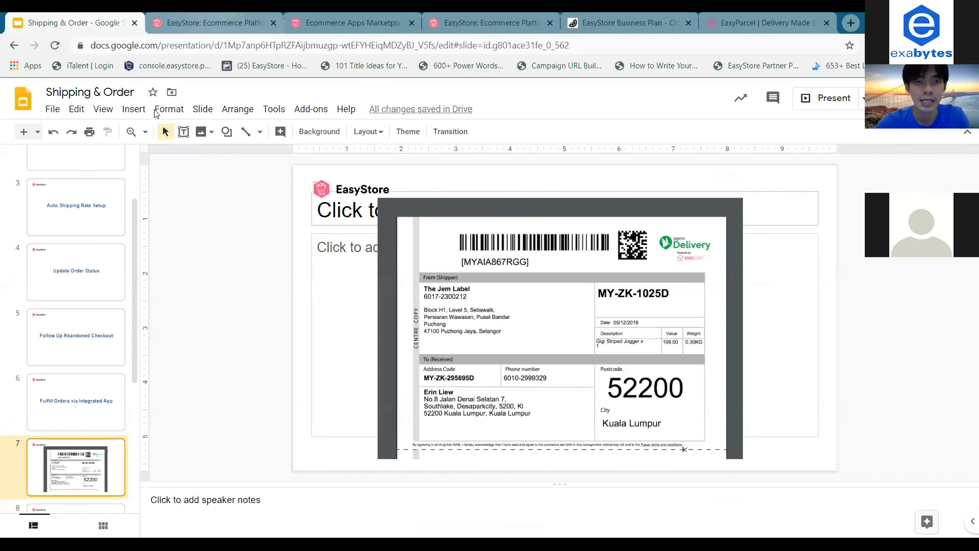
{"action": "left_click", "coordinate": [213, 23]}
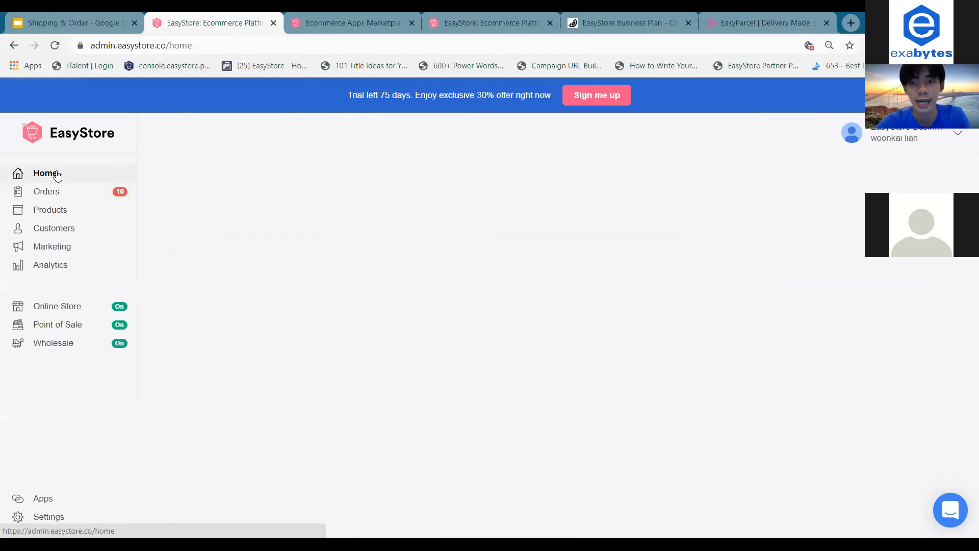